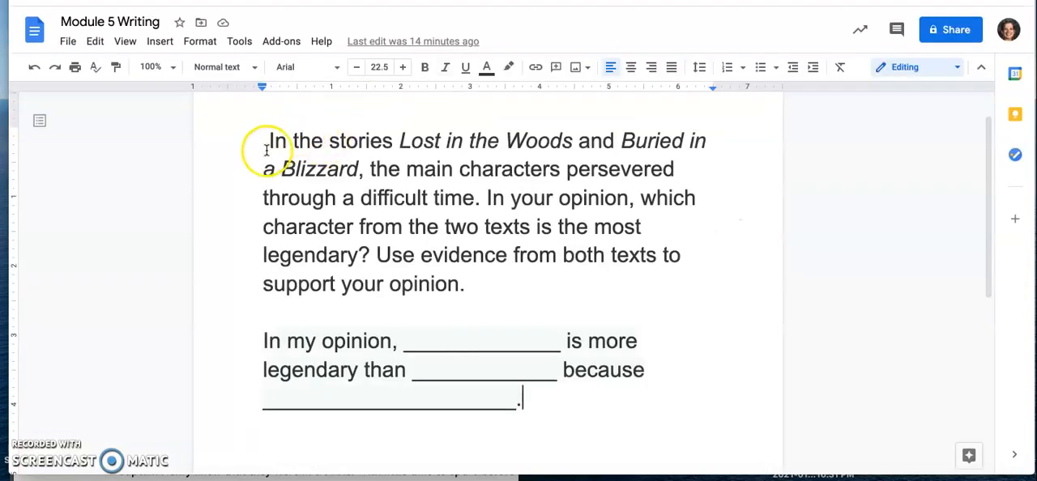
- Highlight the writing prompt paragraph and then the opinion sentence frame to read them
drag(269, 139, 466, 285)
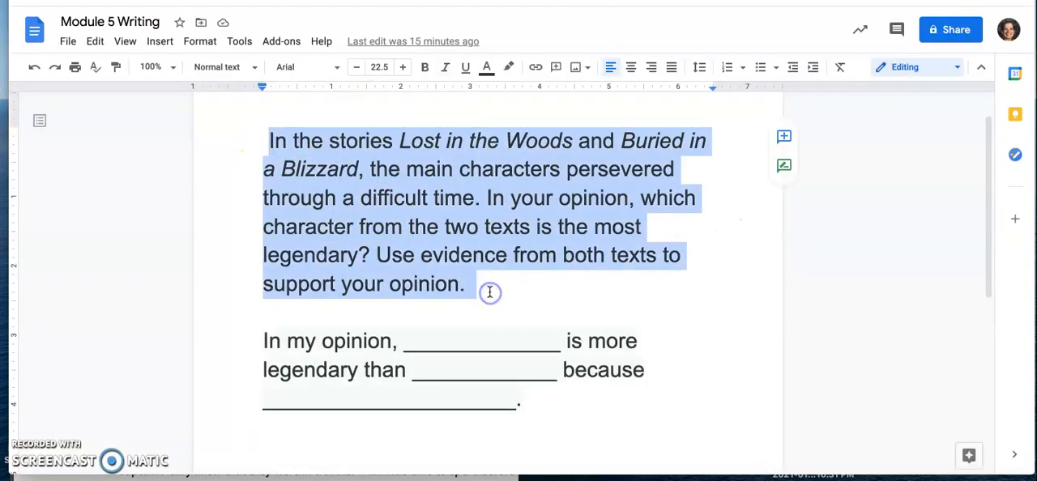
click(381, 169)
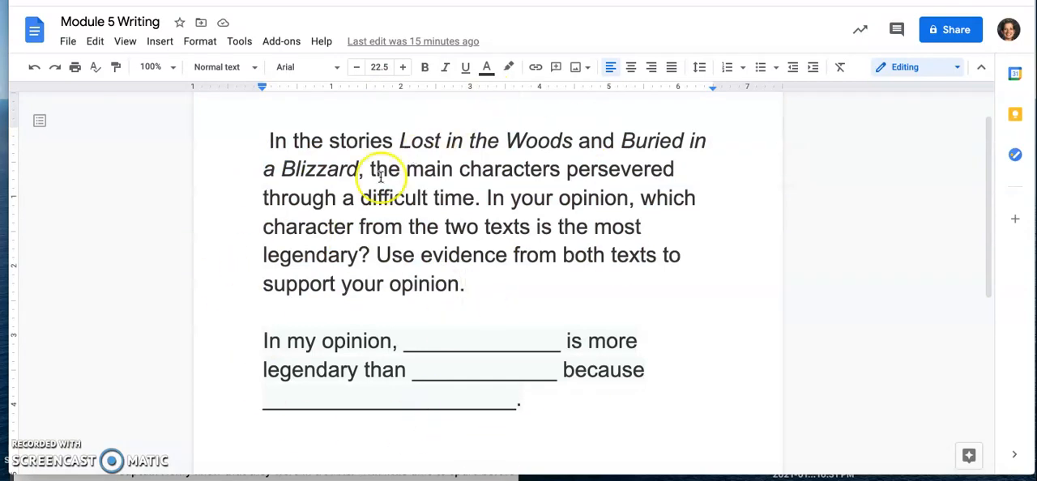
mouse_move(308, 227)
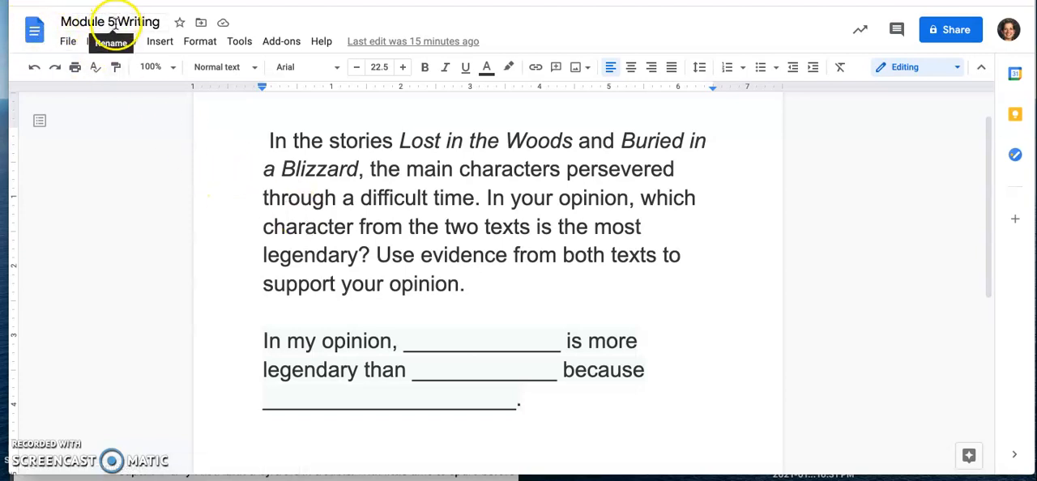
mouse_move(430, 102)
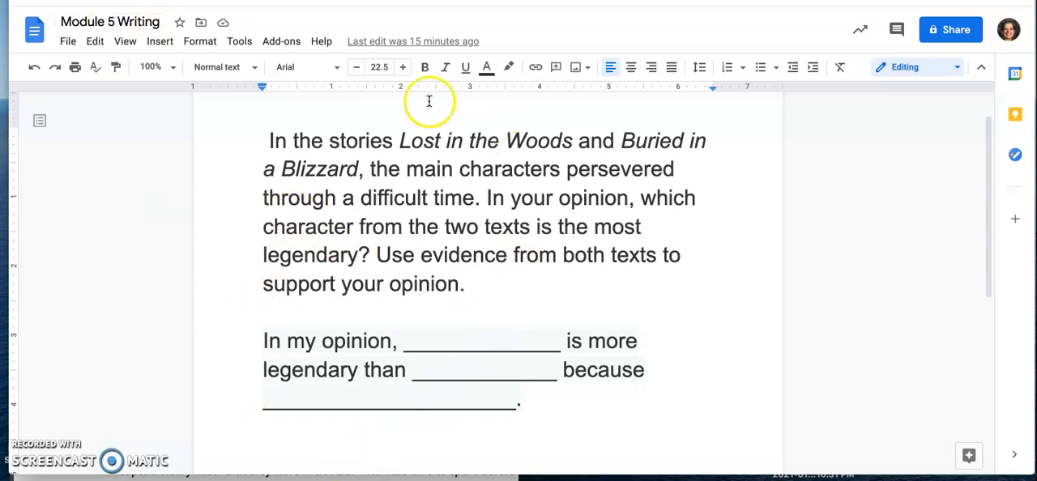
mouse_move(261, 340)
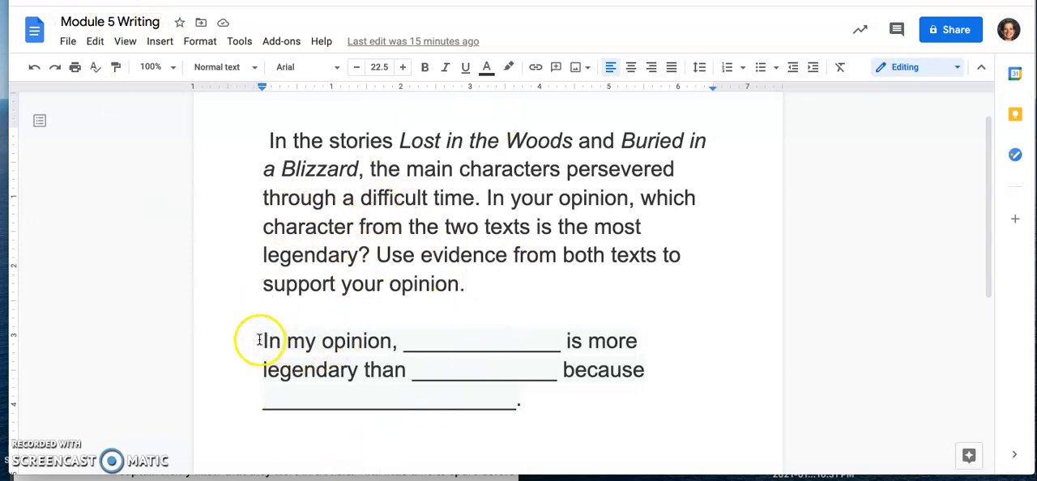
drag(261, 341, 520, 398)
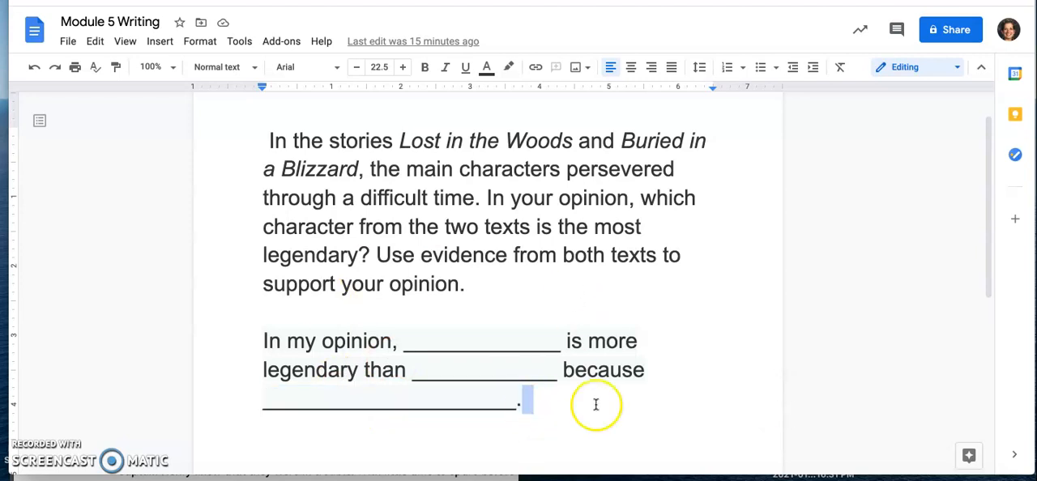
mouse_move(473, 324)
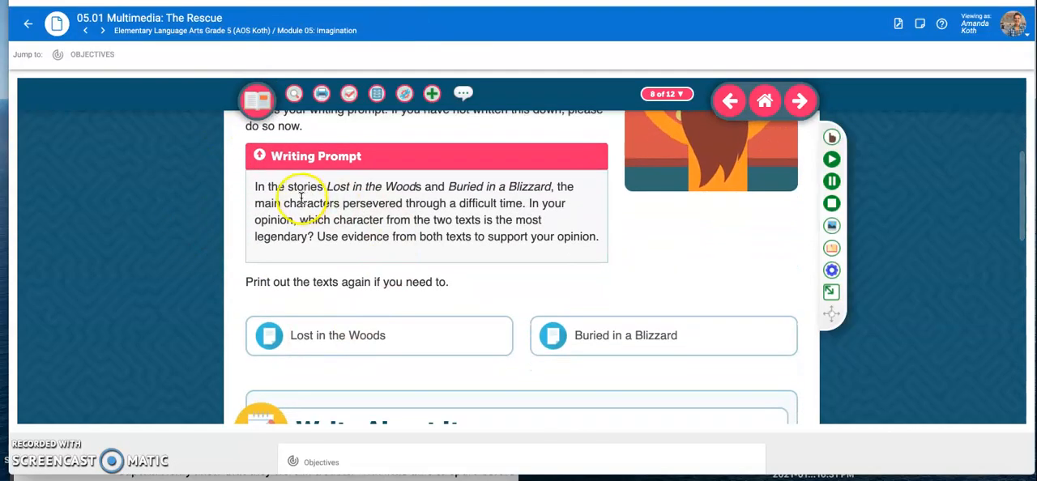
- Move down to Write About It and open the Opinion Writing Graphic Organizer link
scroll(down, 3)
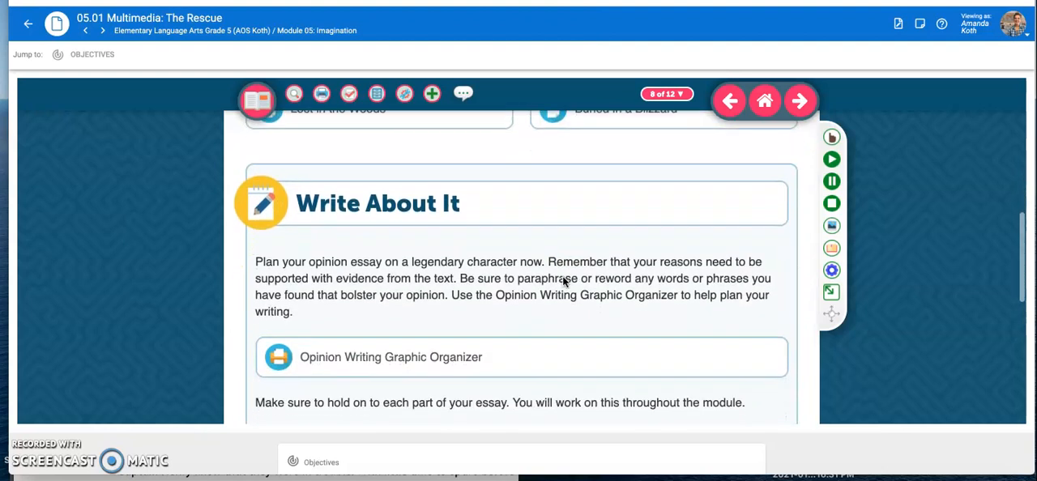
scroll(down, 3)
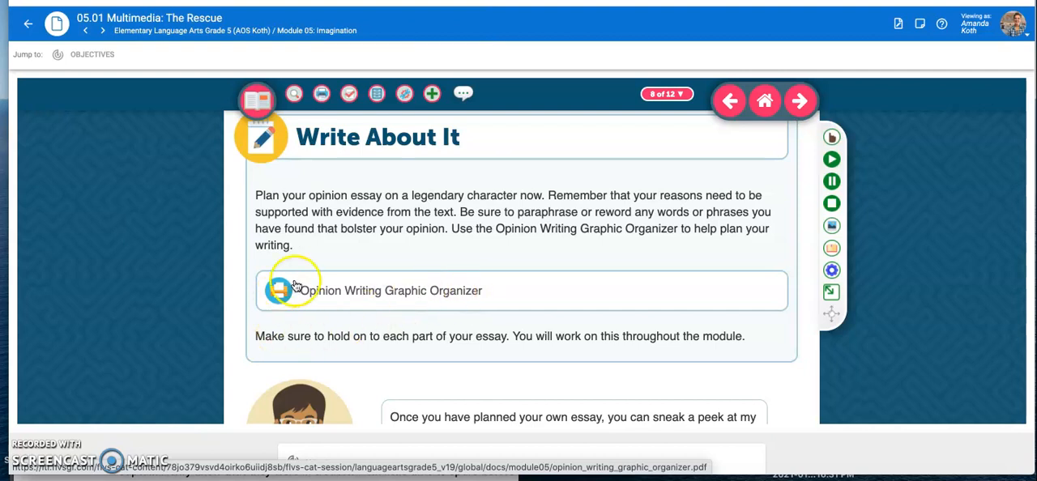
scroll(down, 3)
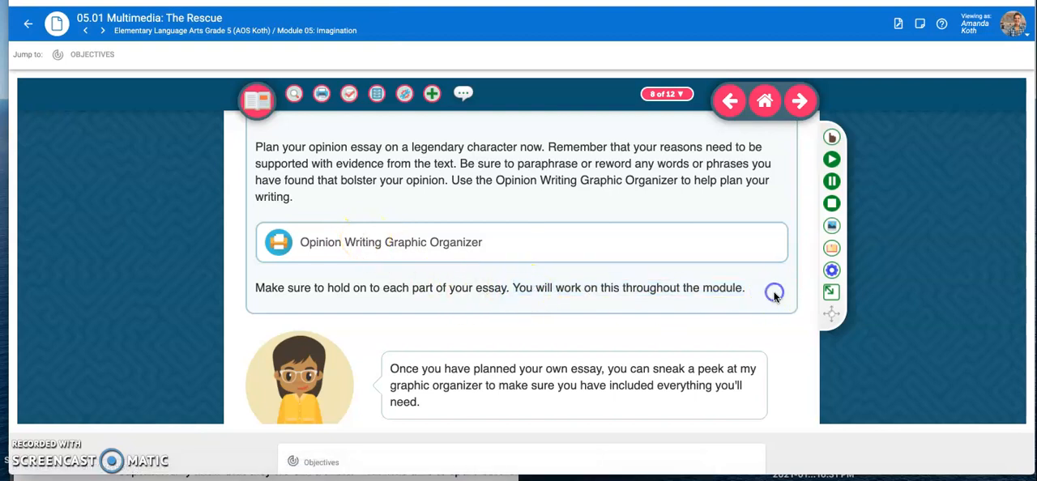
scroll(down, 3)
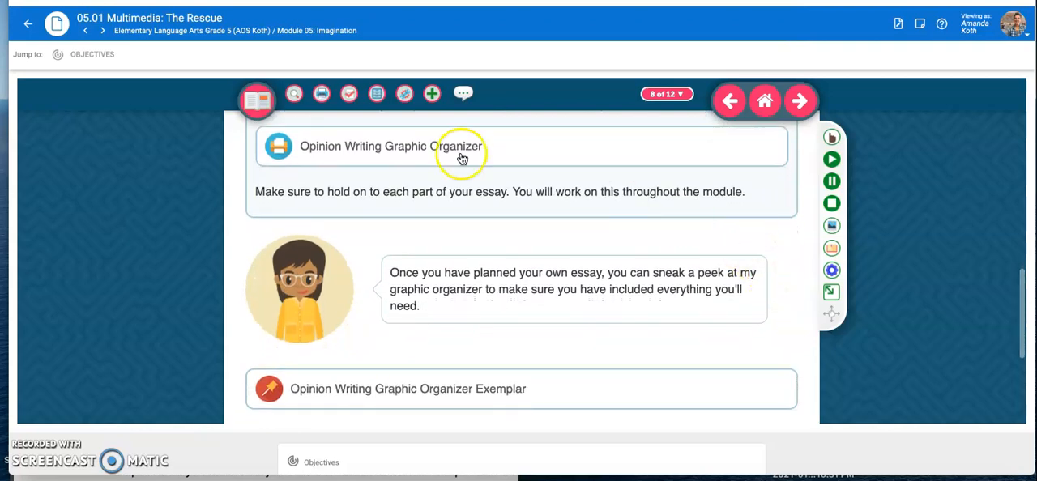
click(392, 146)
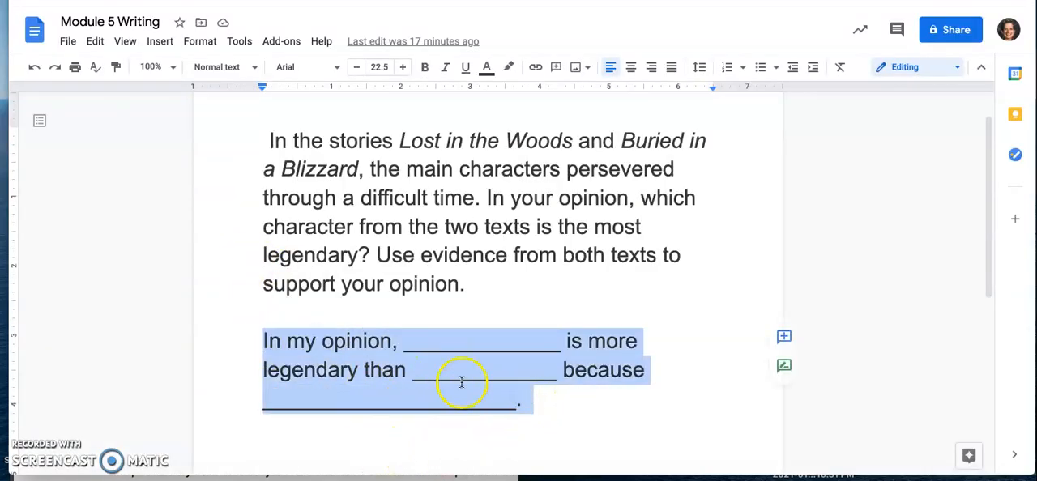
mouse_move(414, 369)
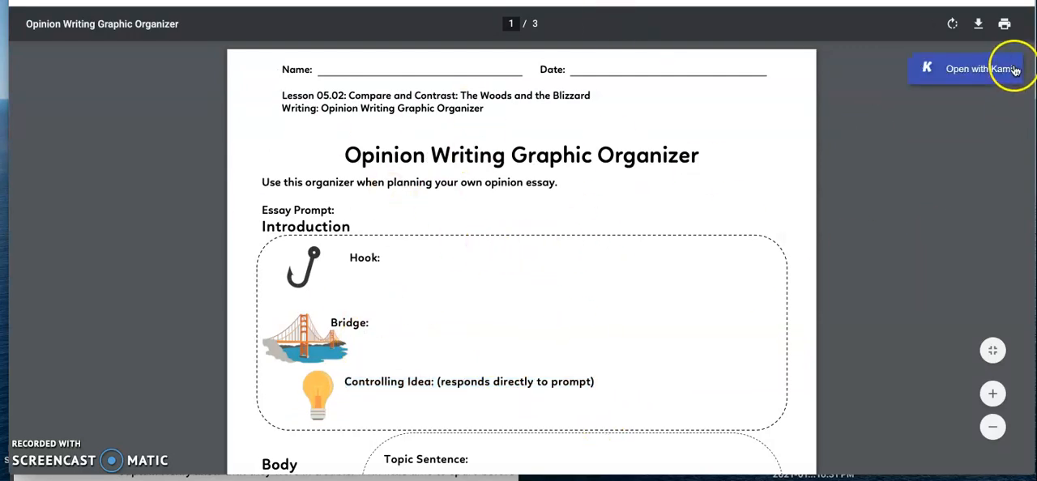
- Read down the organizer PDF from the introduction through the body paragraphs
scroll(down, 3)
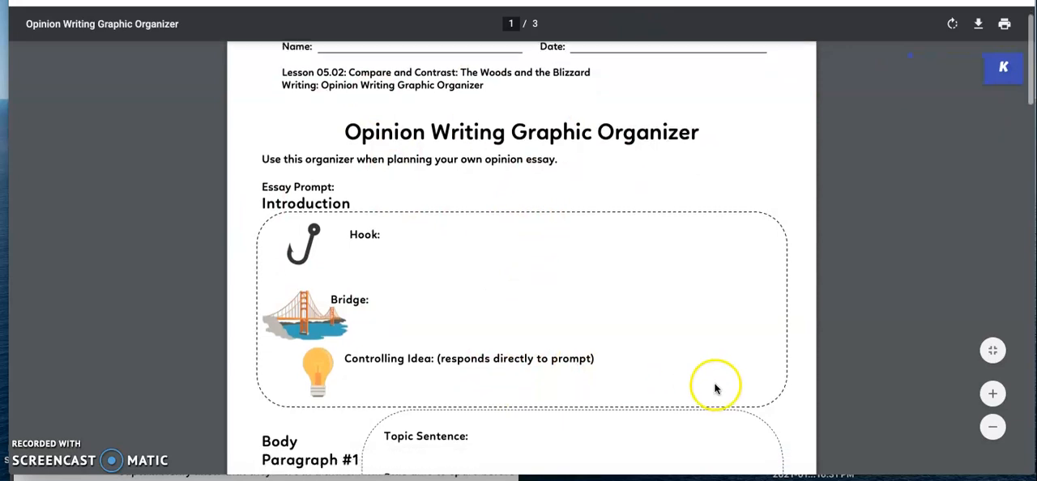
scroll(down, 3)
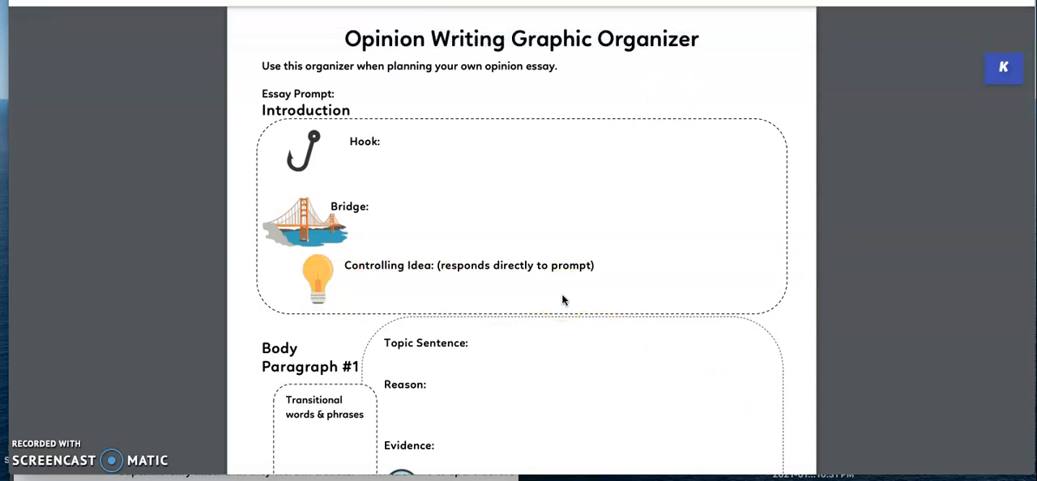
scroll(down, 3)
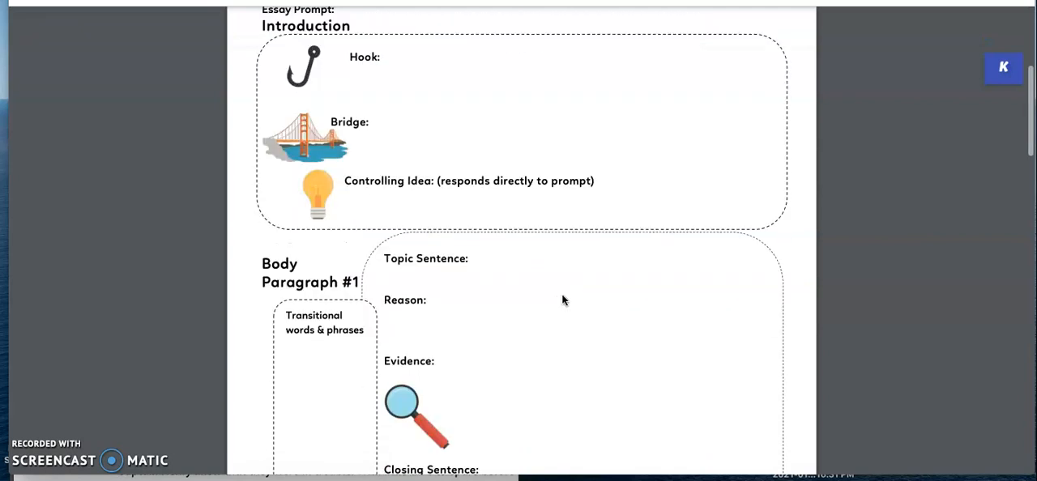
scroll(down, 3)
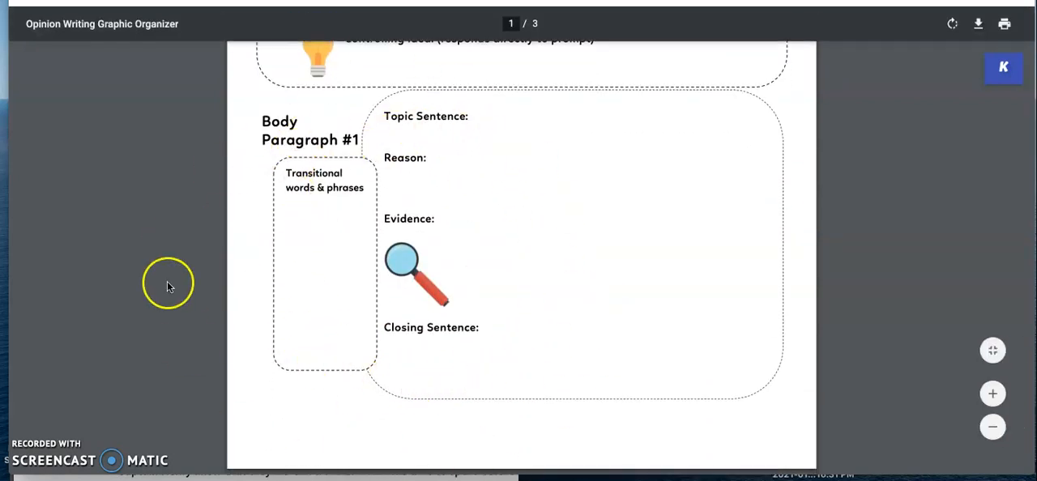
mouse_move(441, 155)
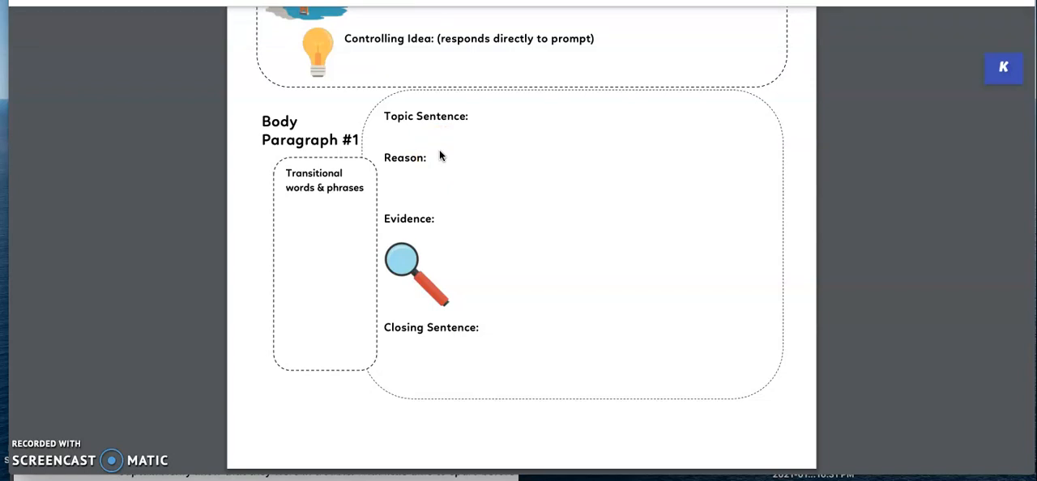
scroll(down, 3)
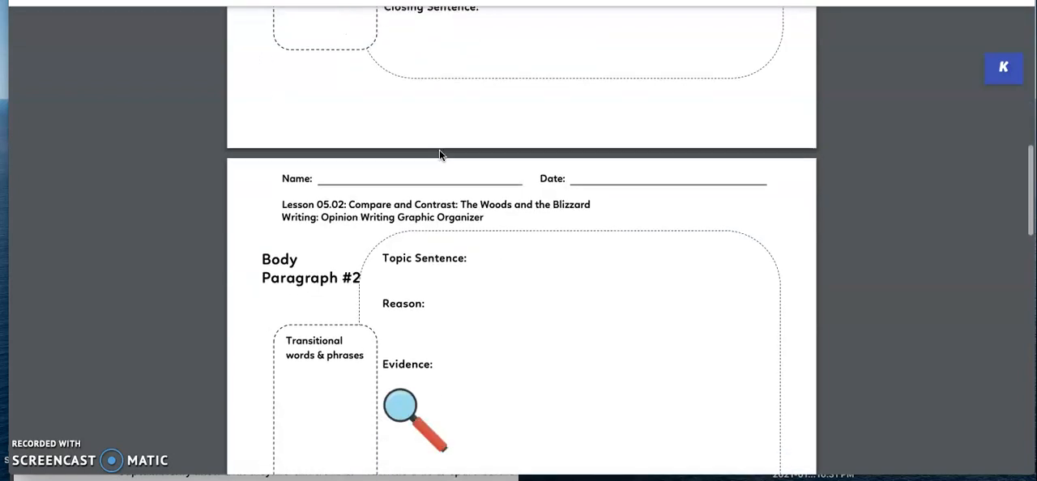
scroll(down, 3)
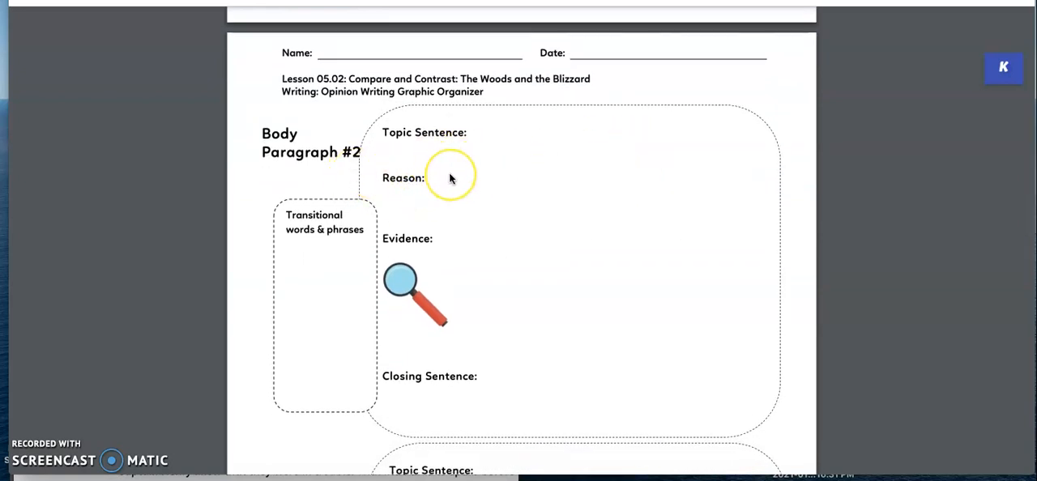
- Continue through the remaining body paragraphs to the Conclusion section of the organizer
scroll(down, 3)
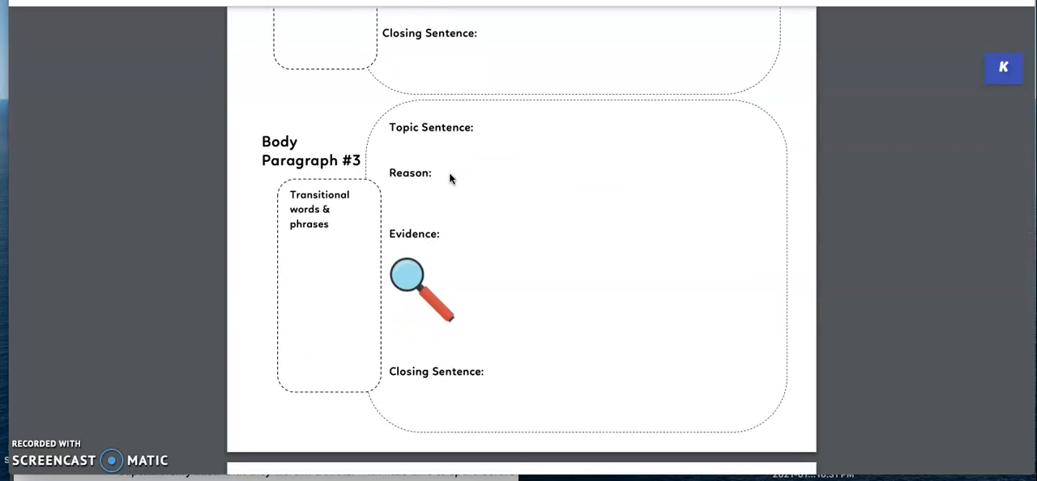
scroll(down, 3)
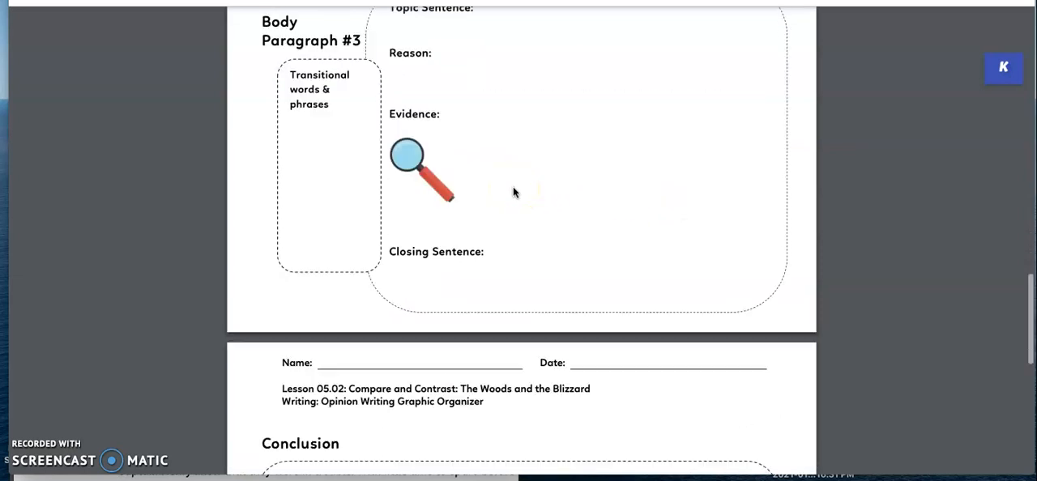
scroll(down, 3)
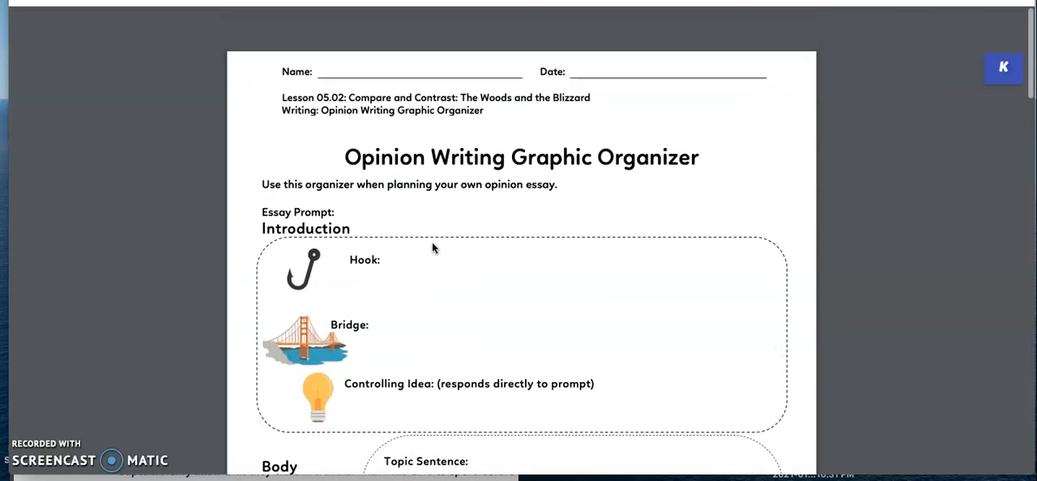
scroll(down, 3)
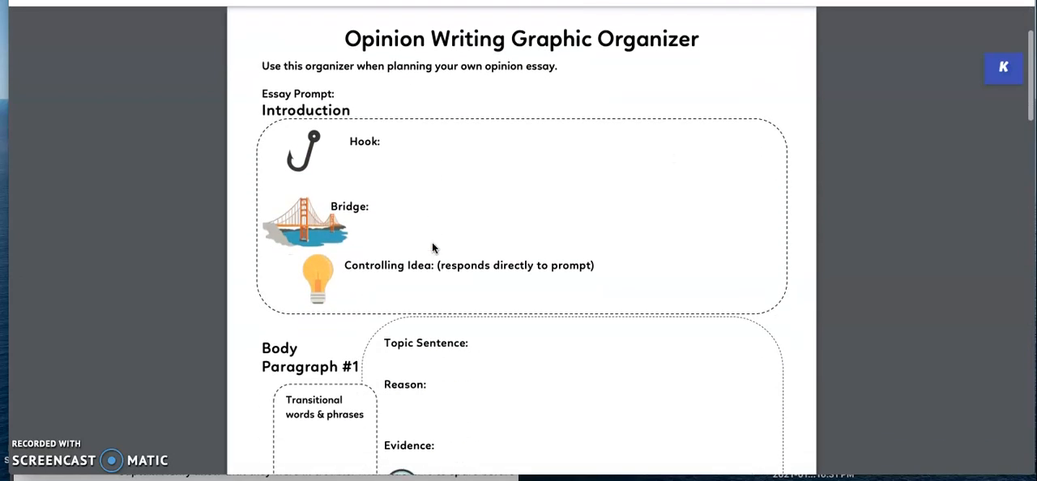
scroll(down, 3)
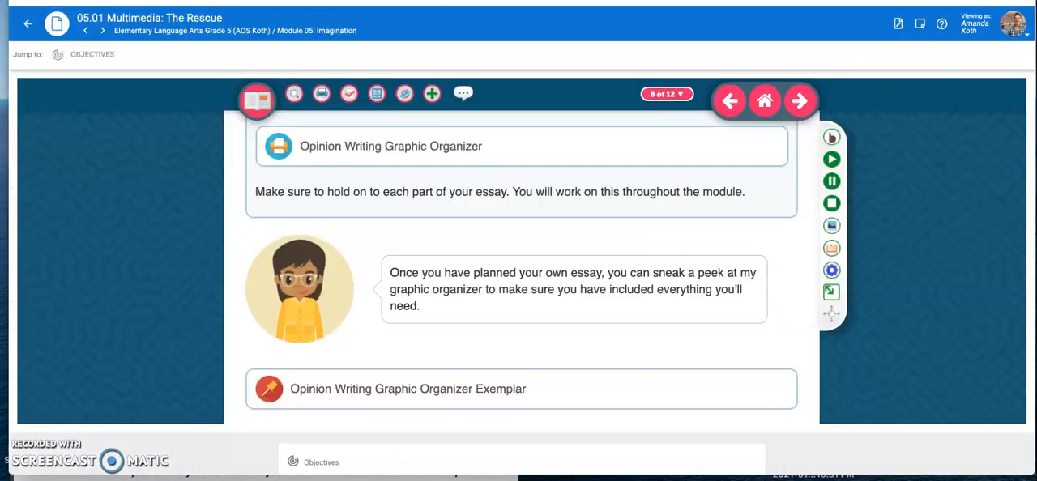
- View the Buzz lesson area offering the graphic organizer and its exemplar links
scroll(down, 3)
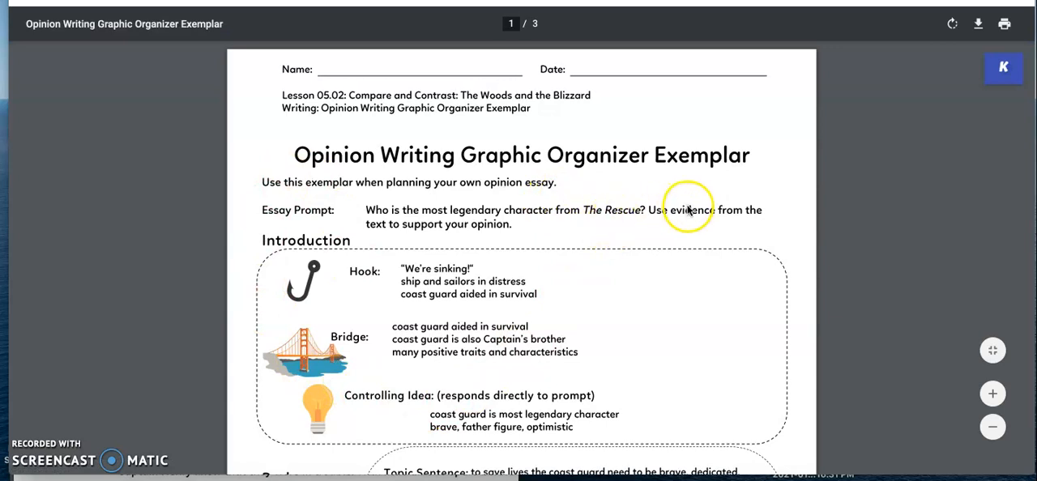
mouse_move(531, 233)
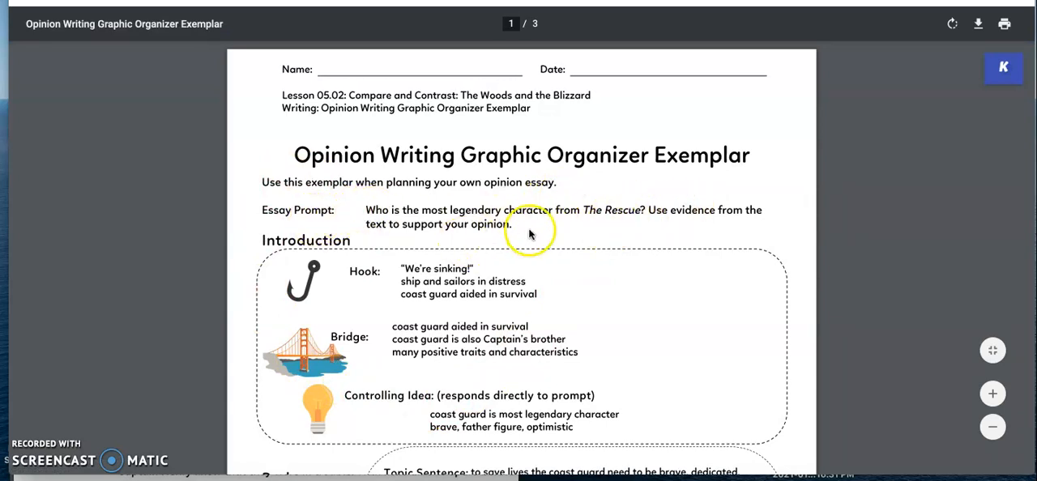
- Read the exemplar's coast guard prompt, introduction and Body Paragraph #1
scroll(down, 3)
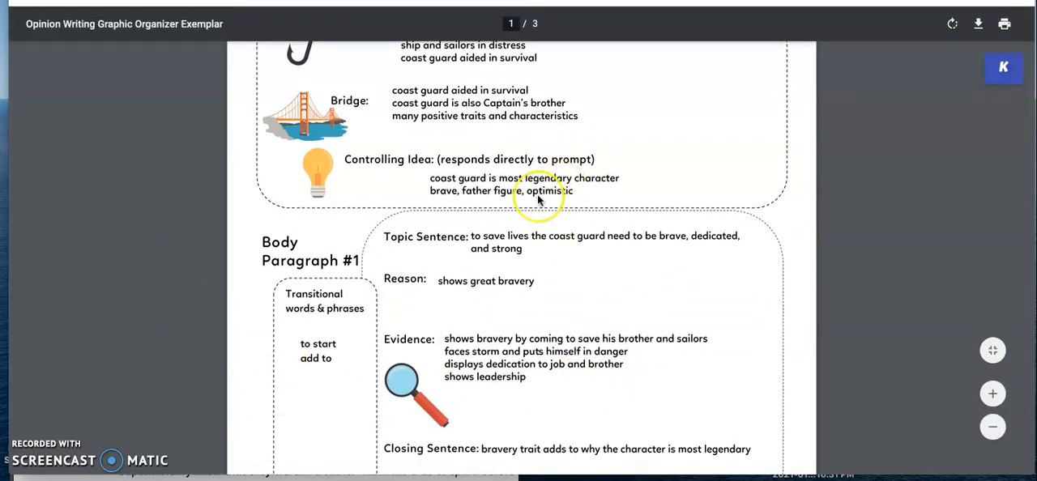
scroll(down, 3)
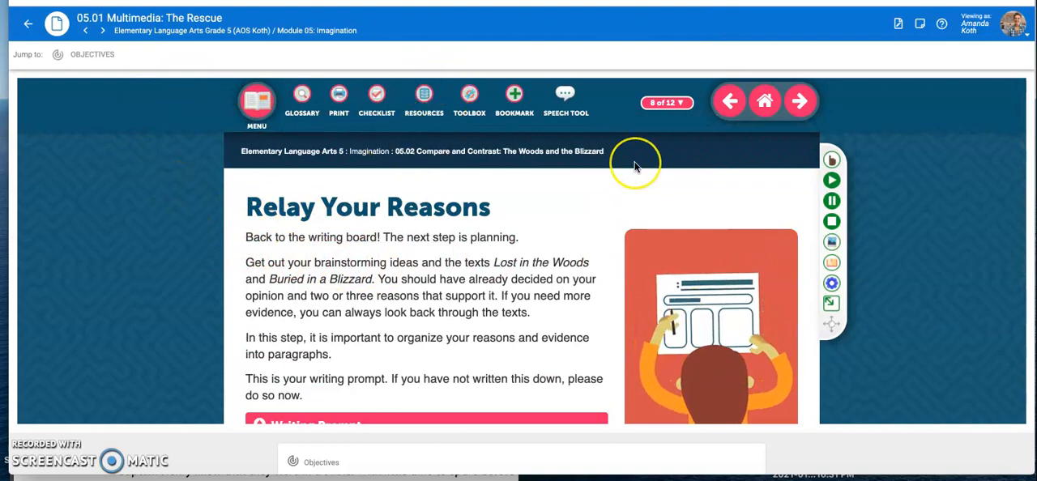
- Advance to lesson page 9, An Introduction is Needed
scroll(down, 3)
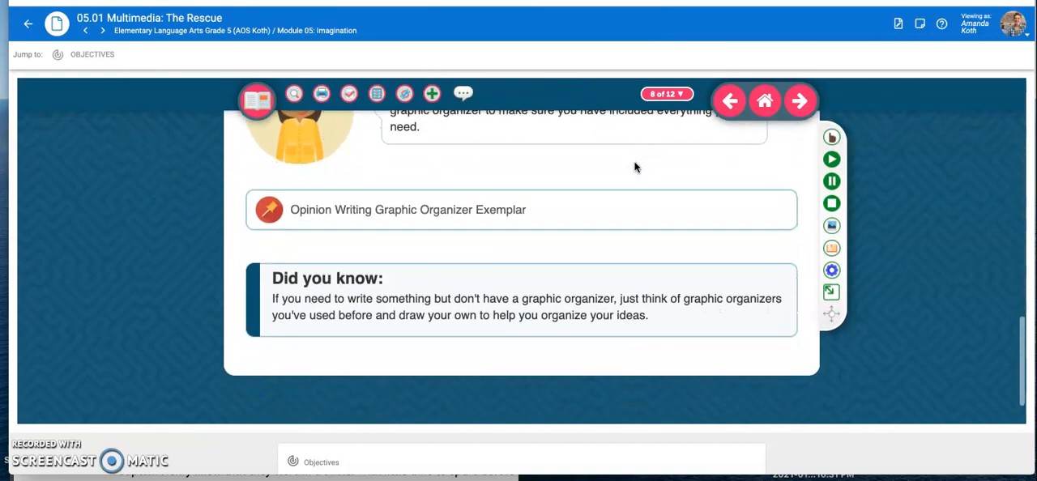
click(799, 100)
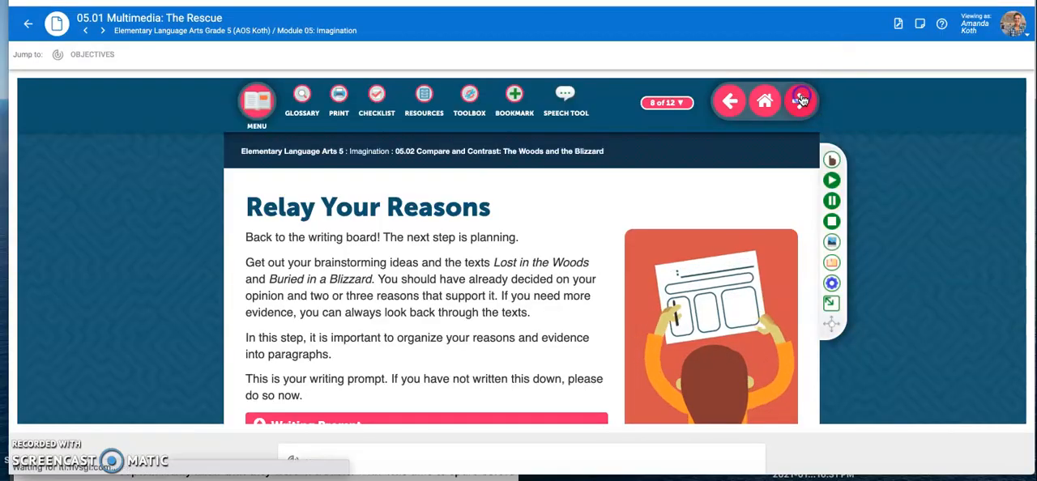
click(800, 101)
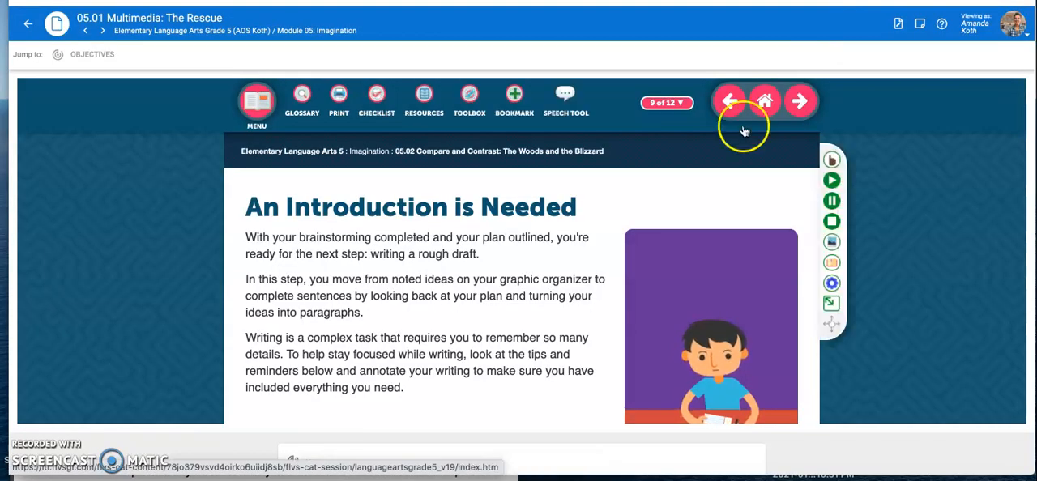
- Move down the page to its Write About It introduction-drafting activity
scroll(down, 3)
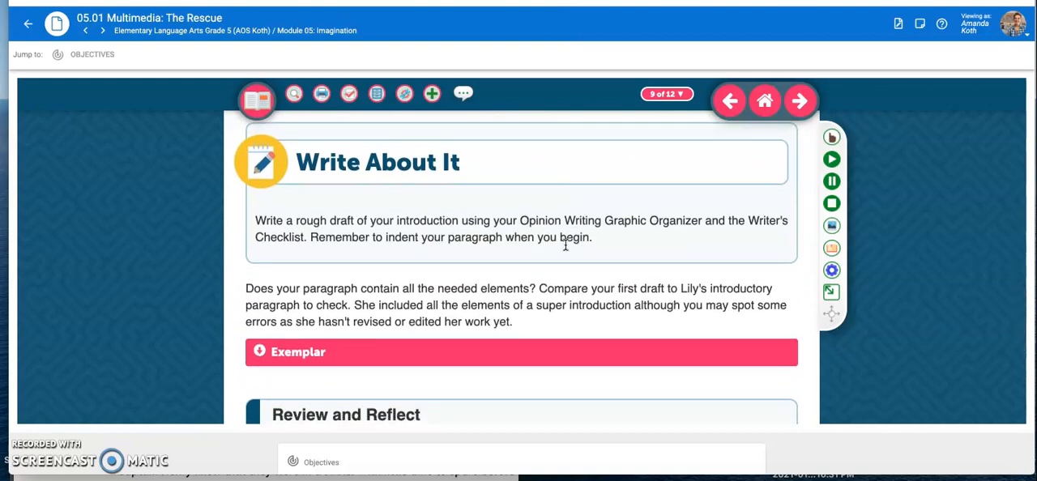
scroll(down, 3)
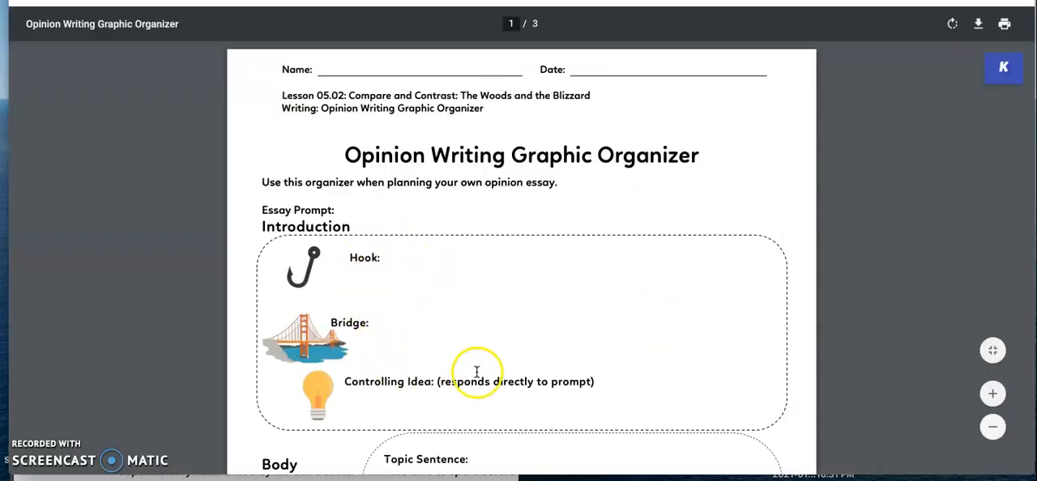
mouse_move(671, 347)
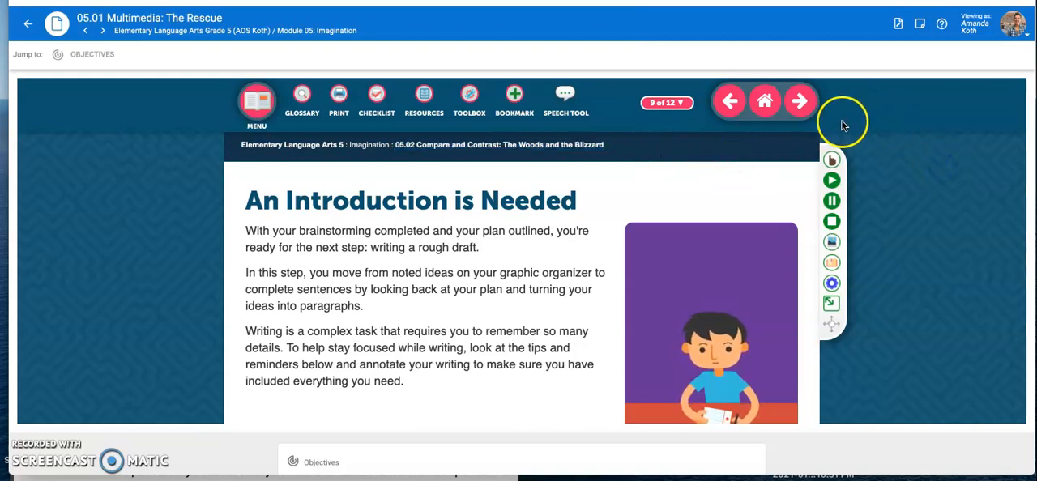
- Advance past the Exit Card to page 12, What is my assignment?, and view its Lesson Wrap-Up
click(799, 100)
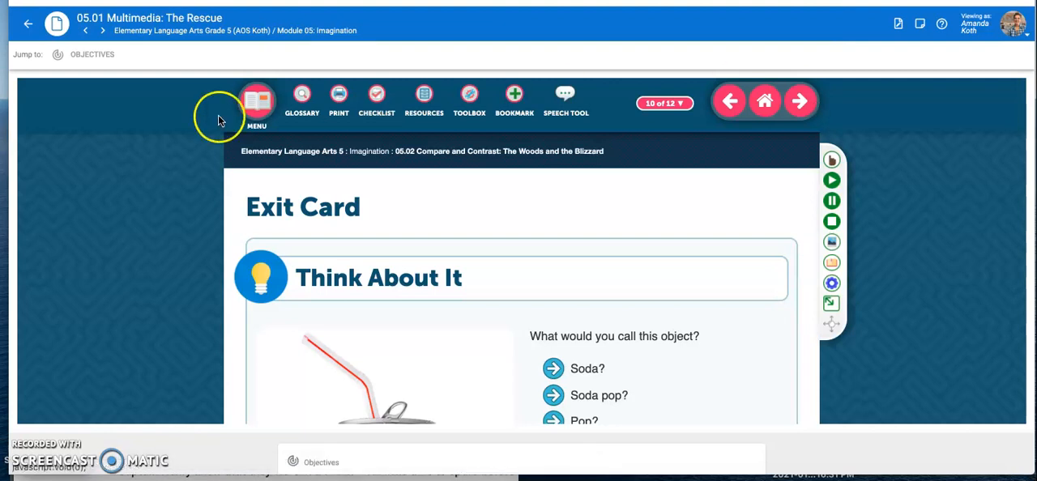
click(664, 103)
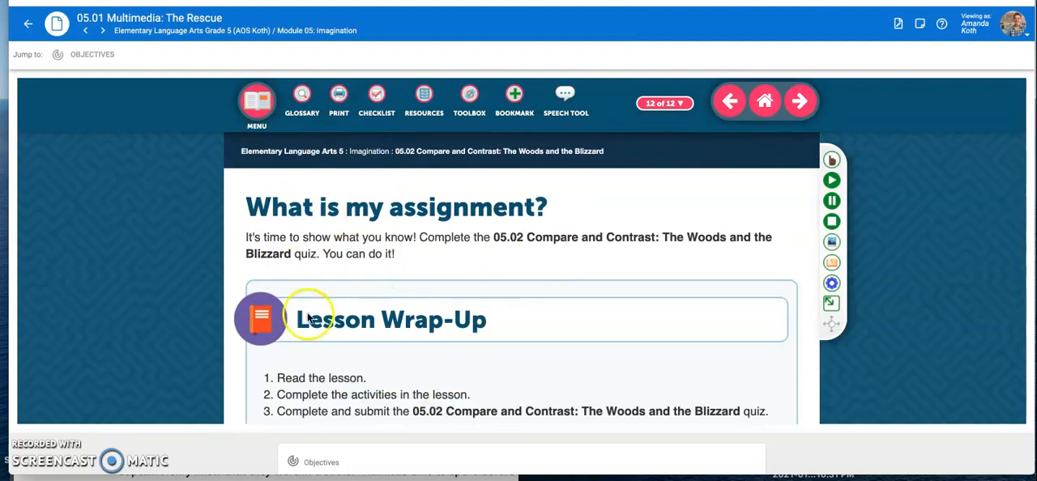
scroll(down, 3)
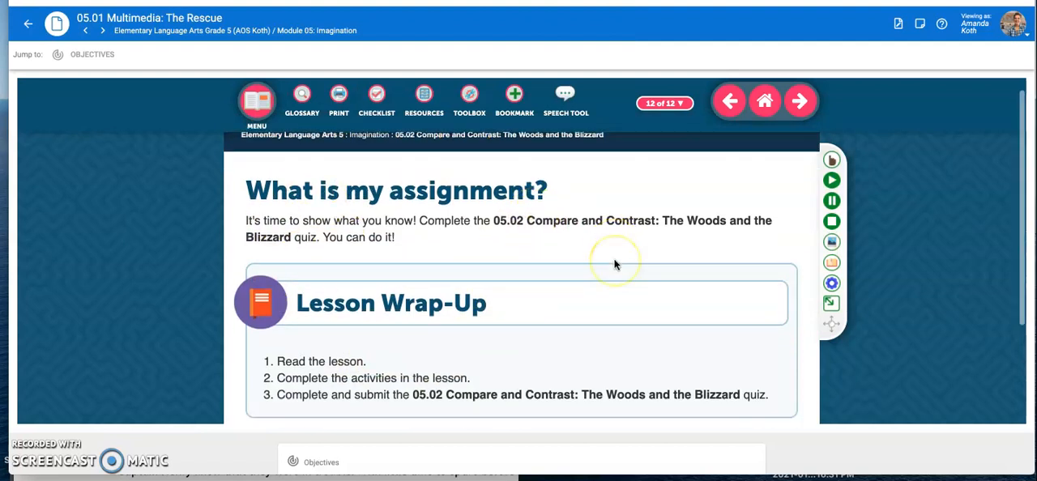